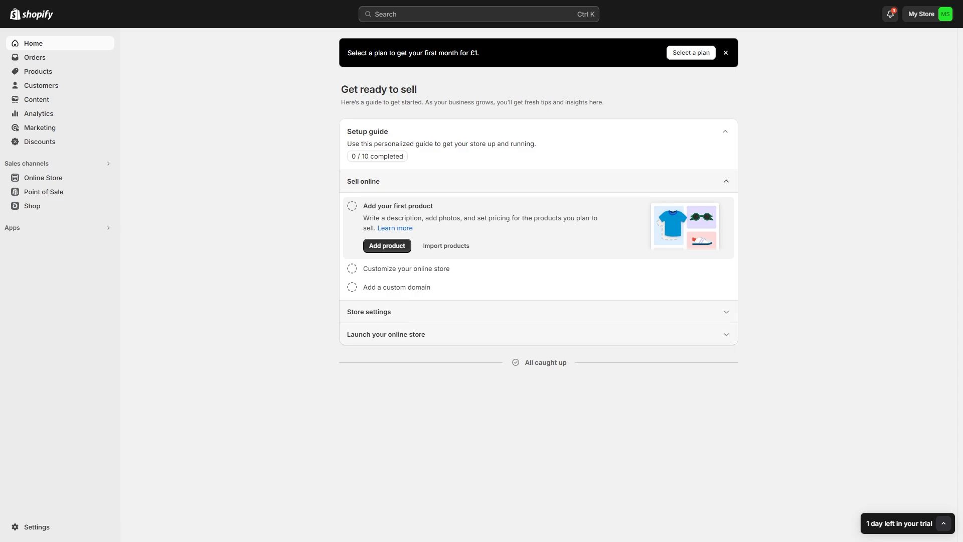
mouse_move(72, 462)
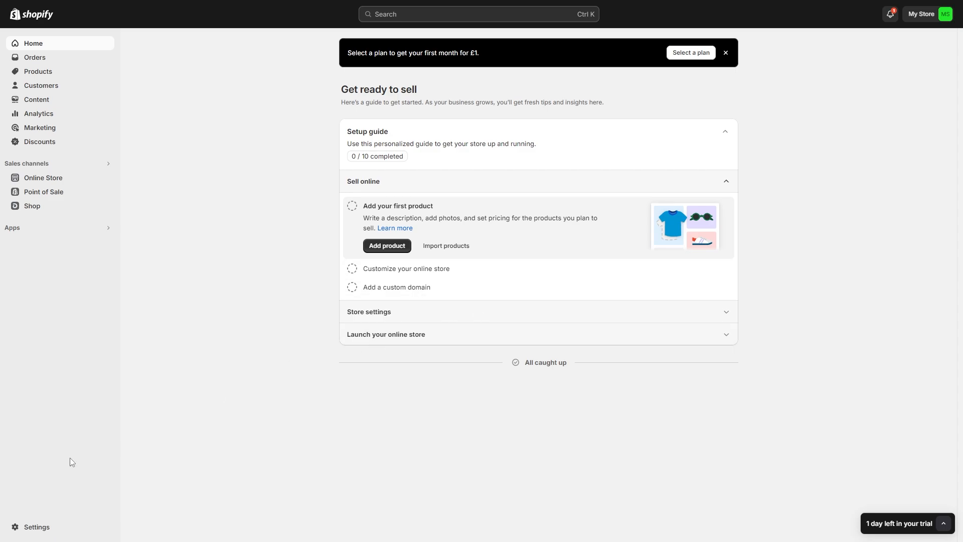
Step: Start the Shopify Payments account setup from Settings > Payments with business type individual/sole trader
click(36, 527)
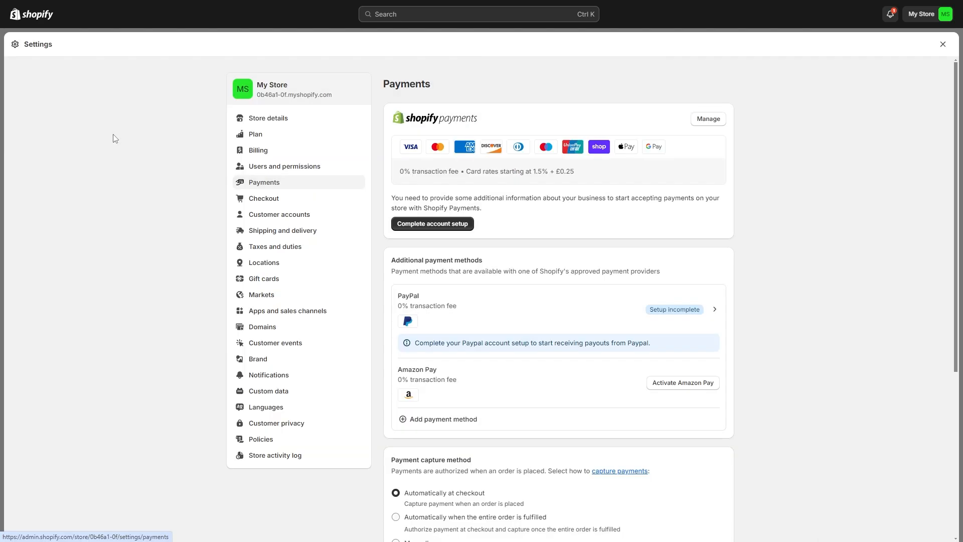
mouse_move(256, 134)
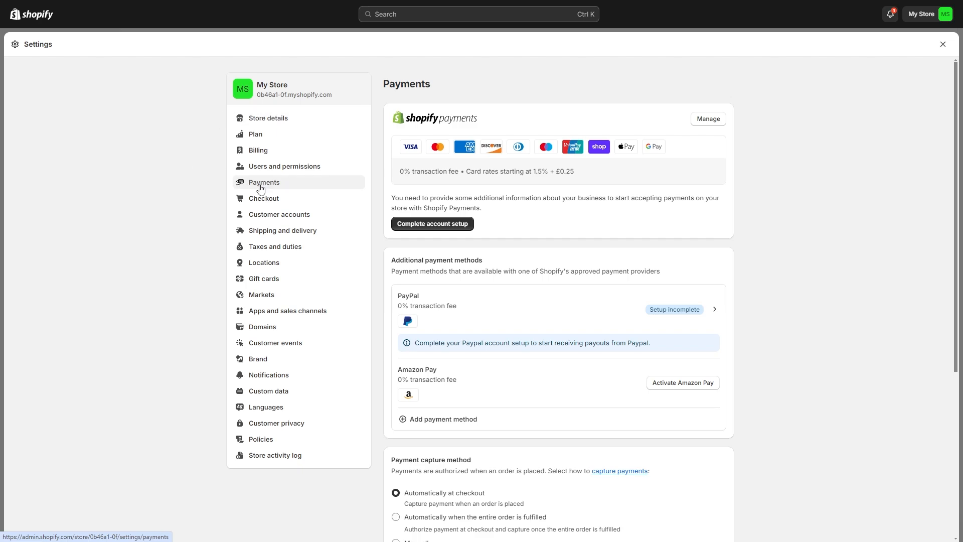
mouse_move(283, 187)
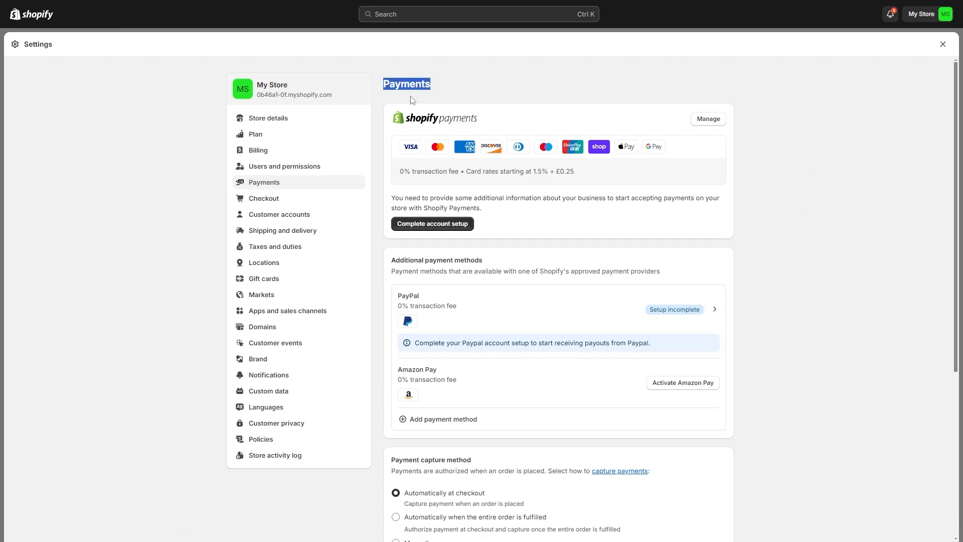
click(456, 107)
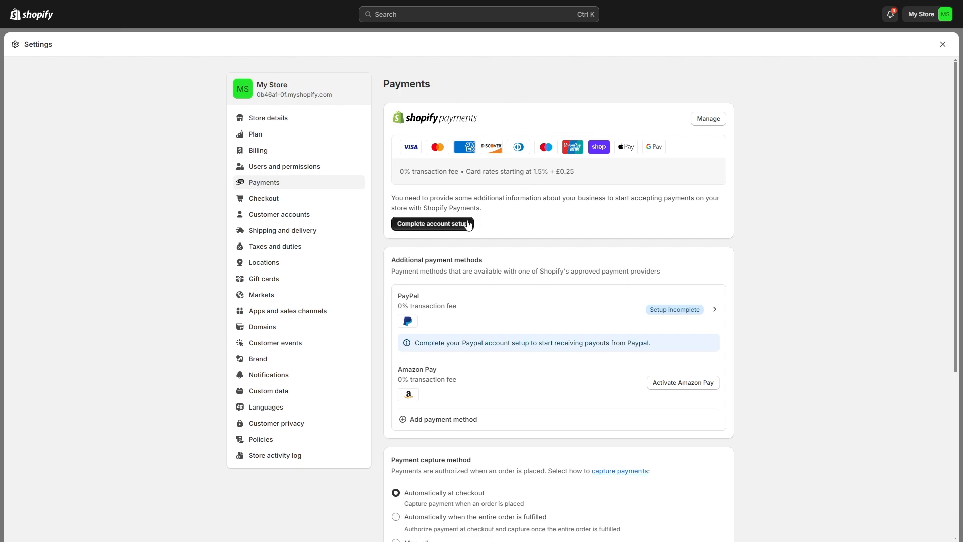
click(431, 223)
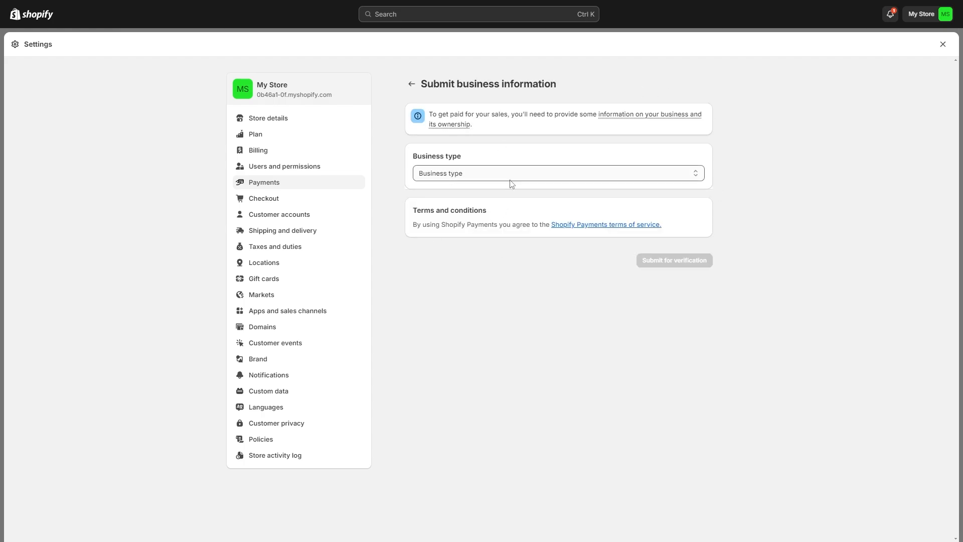
click(556, 173)
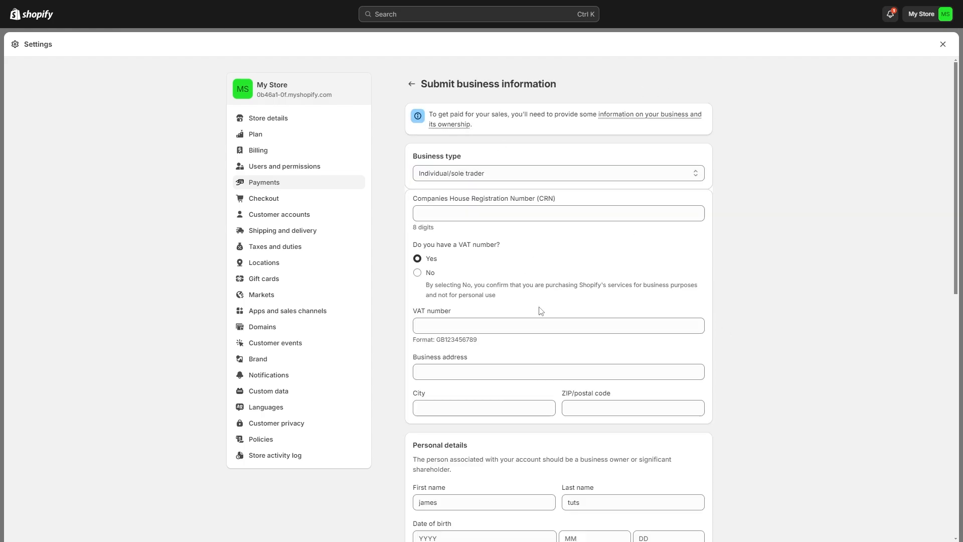
Step: Scroll the form down to the Banking information section and highlight its heading
scroll(down, 3)
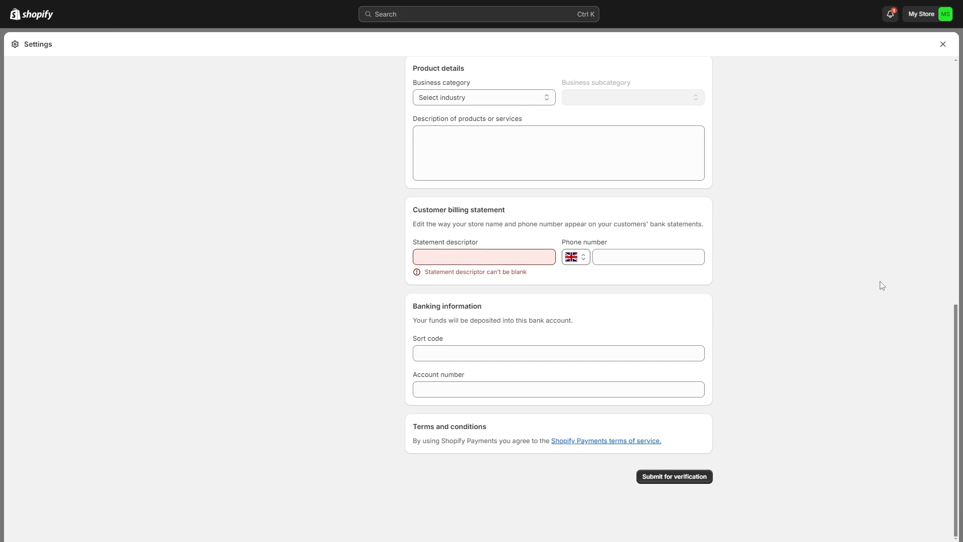
double_click(436, 306)
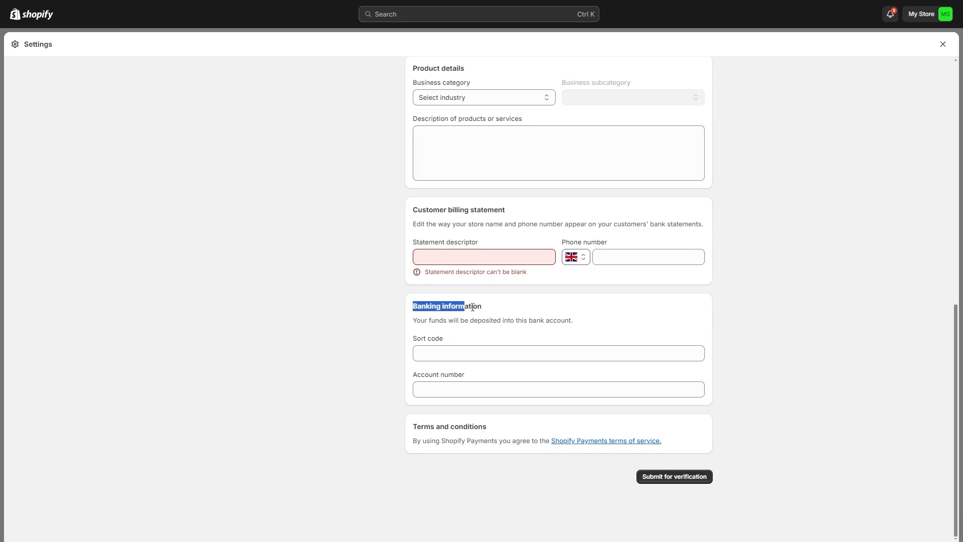
drag(414, 320, 500, 320)
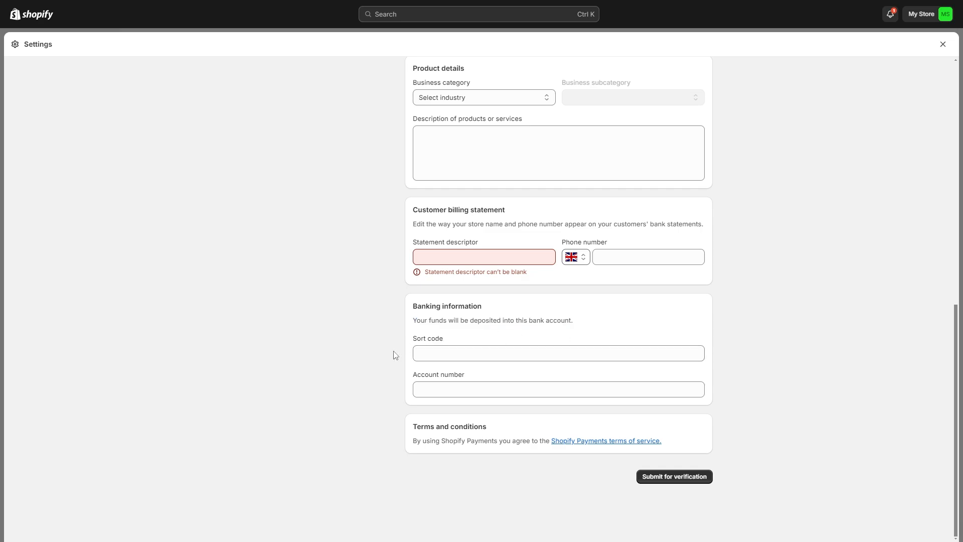
mouse_move(477, 376)
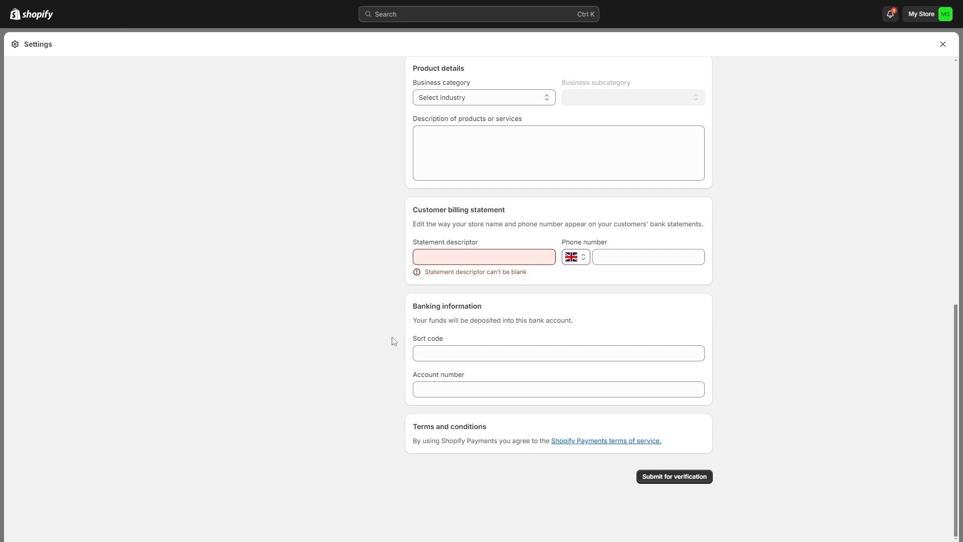
mouse_move(464, 345)
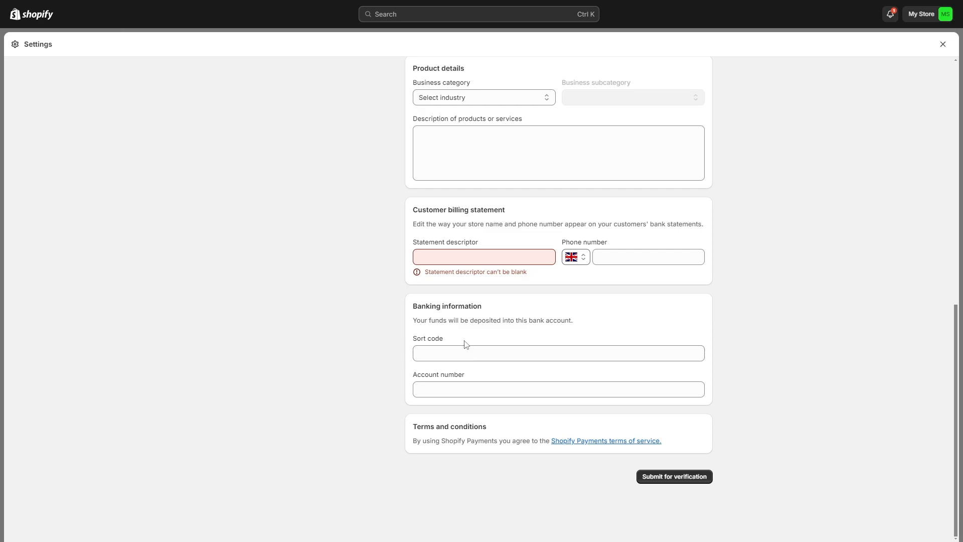
mouse_move(483, 373)
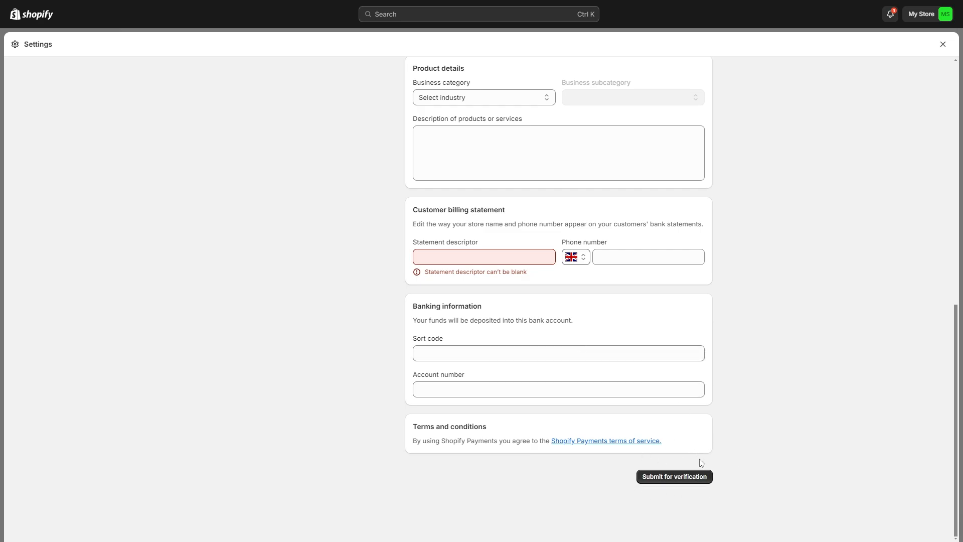
mouse_move(574, 345)
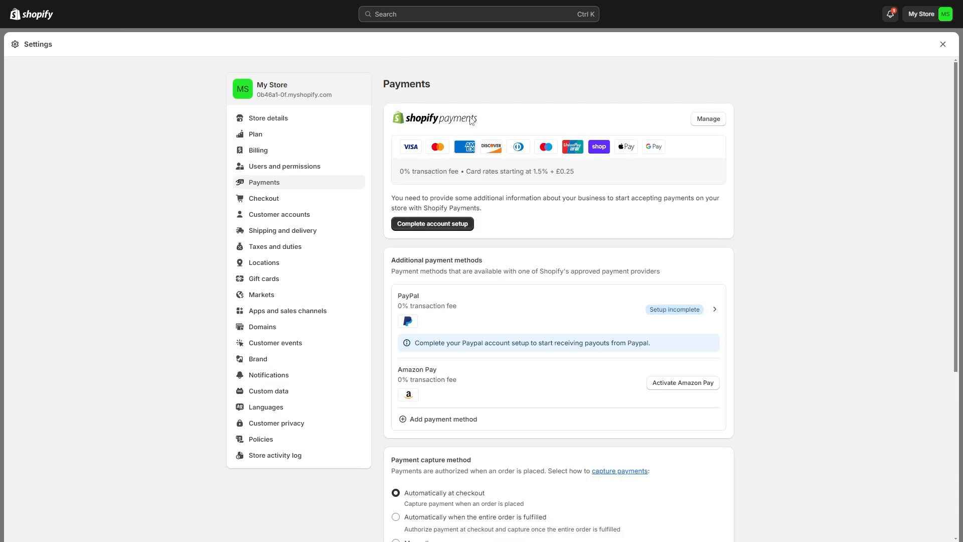
mouse_move(408, 105)
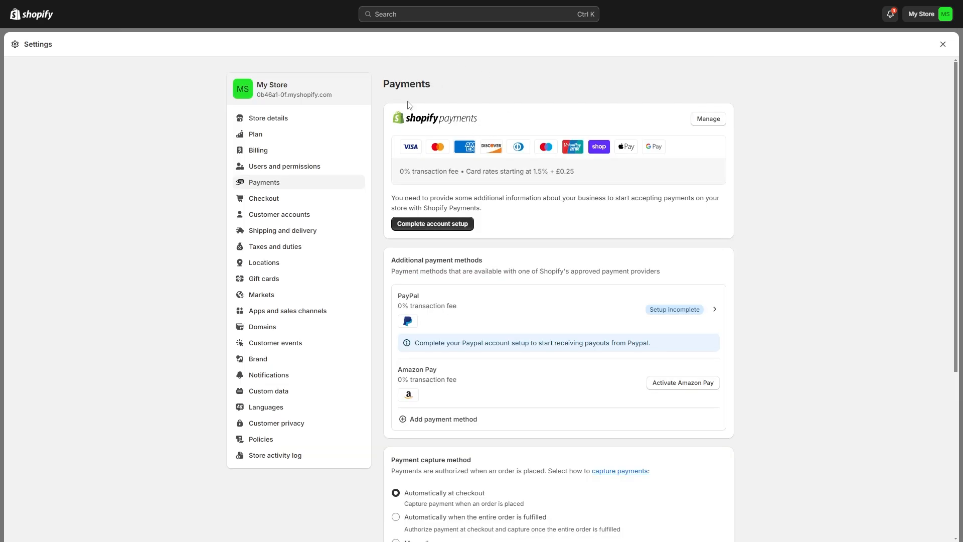
mouse_move(439, 85)
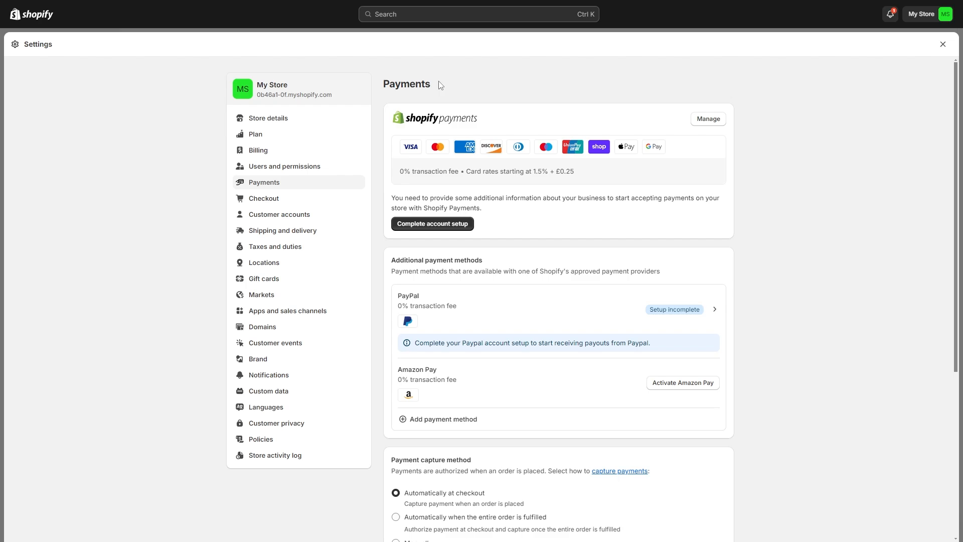
mouse_move(711, 140)
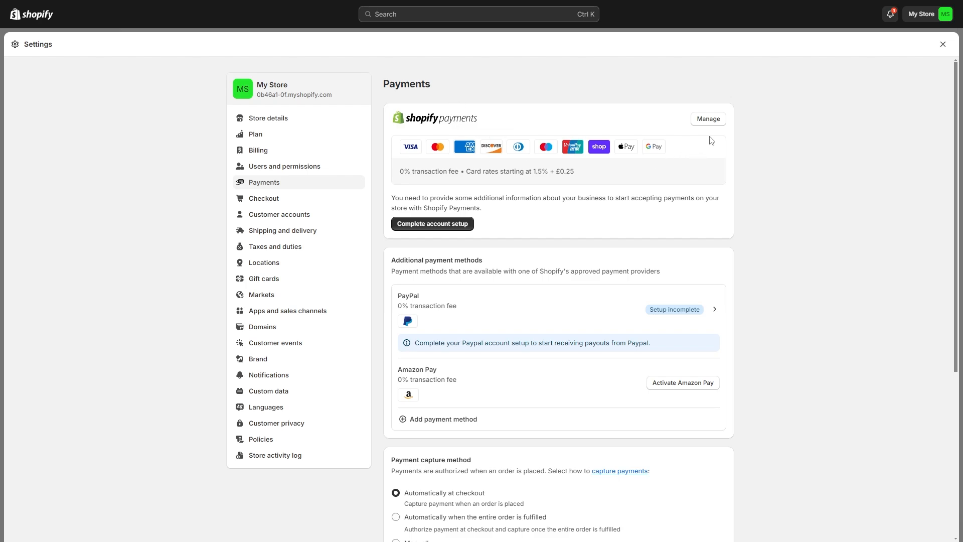
mouse_move(750, 99)
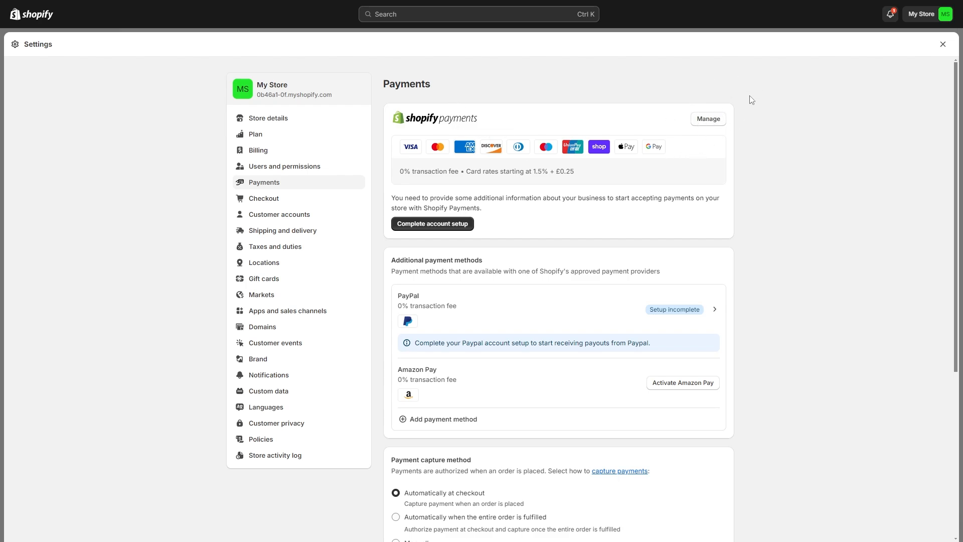
mouse_move(807, 123)
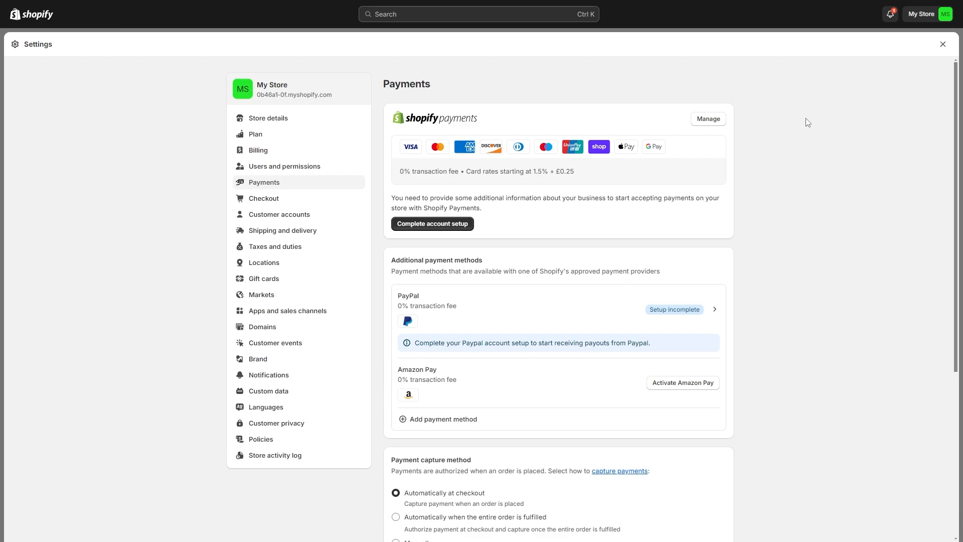
mouse_move(808, 336)
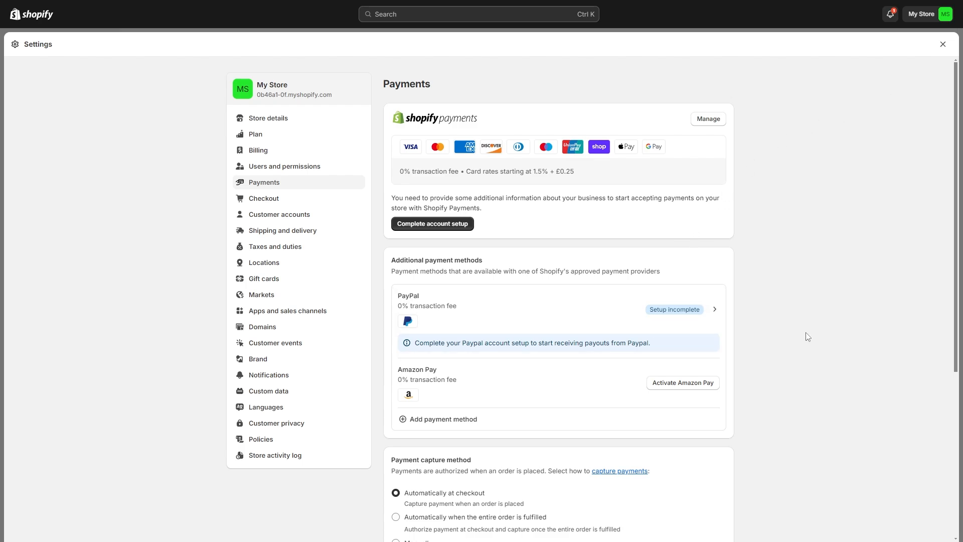